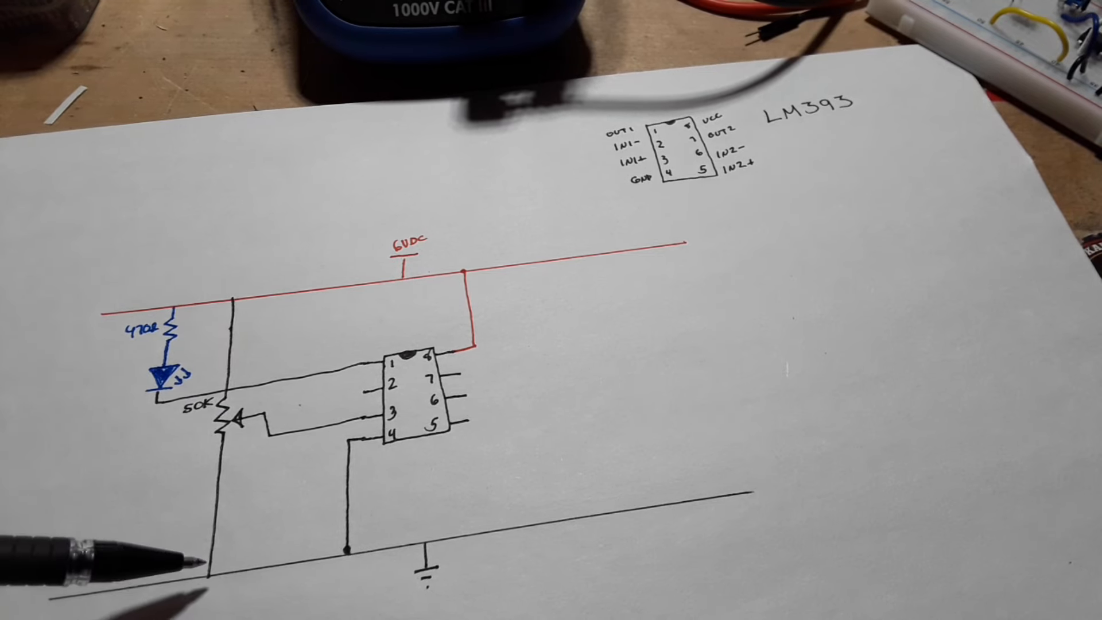
mouse_move(162, 358)
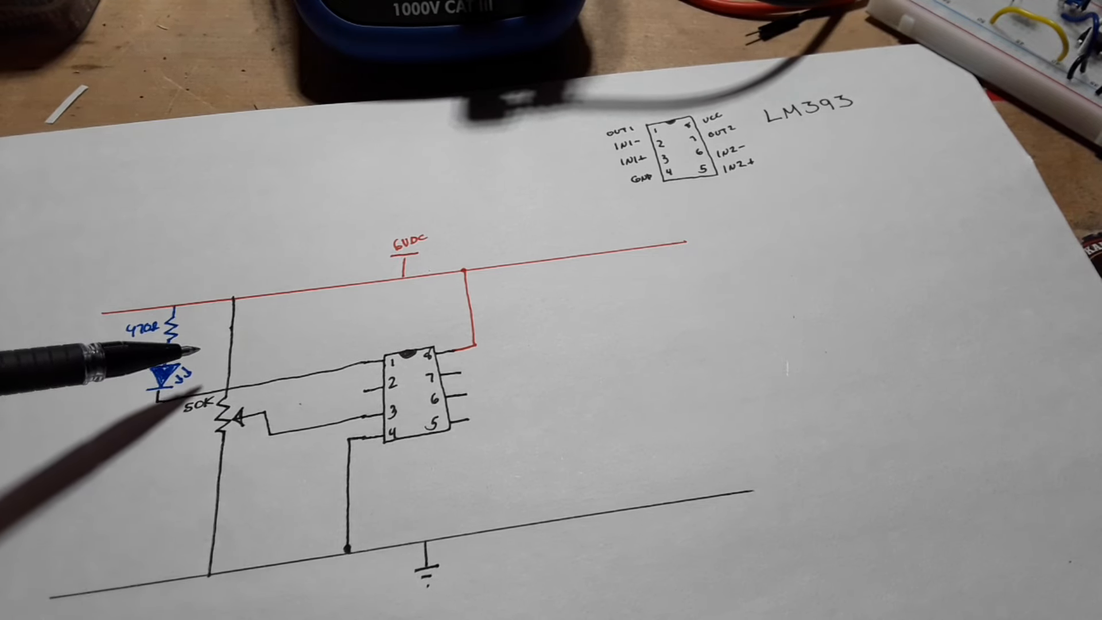